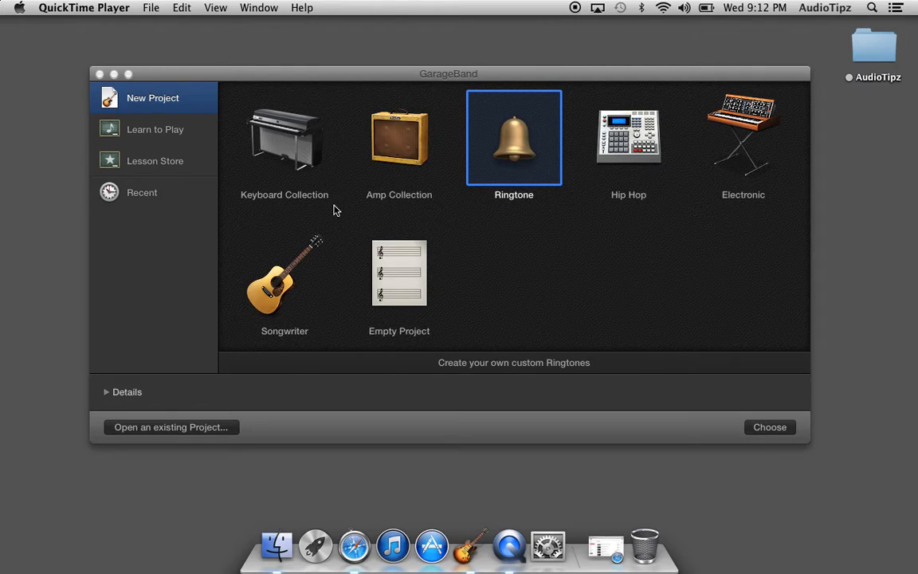
mouse_move(507, 134)
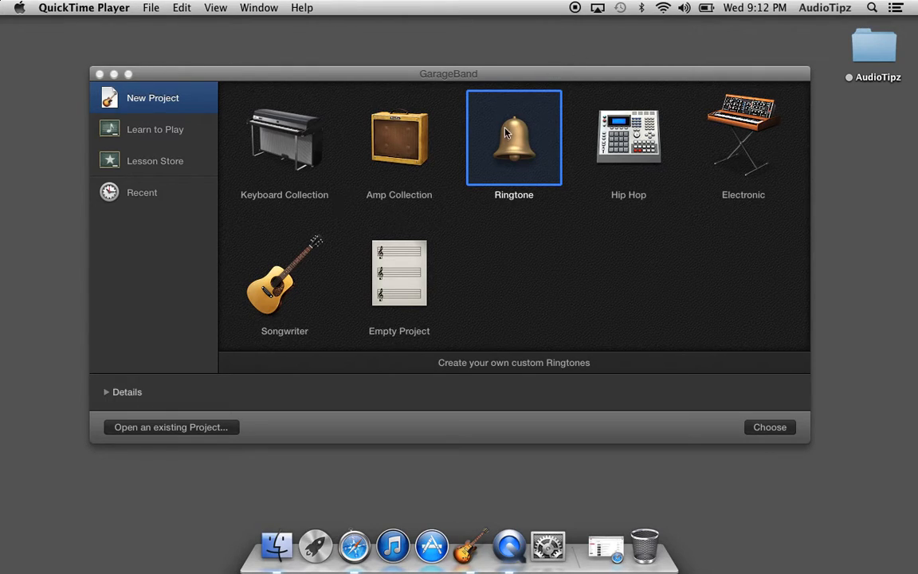
- Create the new Ringtone project and audition the 44th Street Long loop in the Loops browser
click(768, 427)
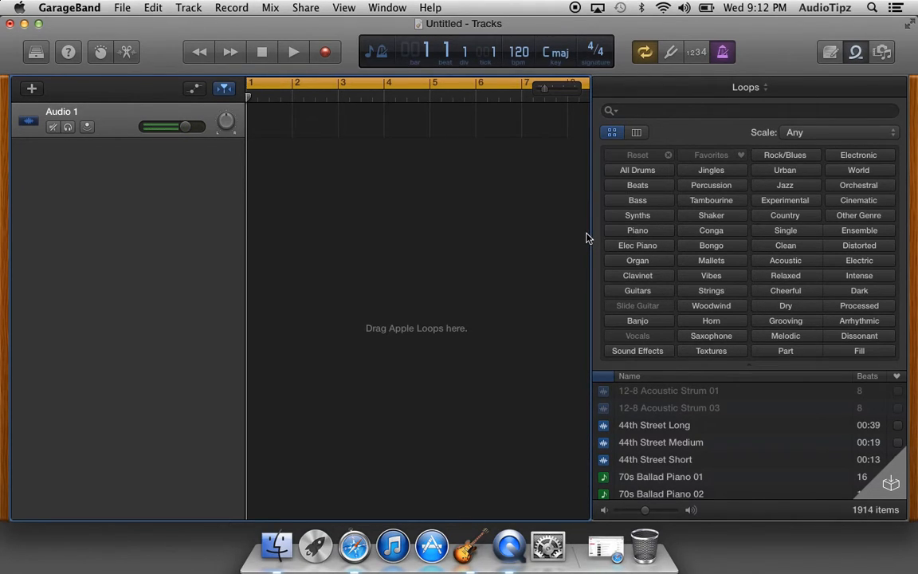
mouse_move(713, 432)
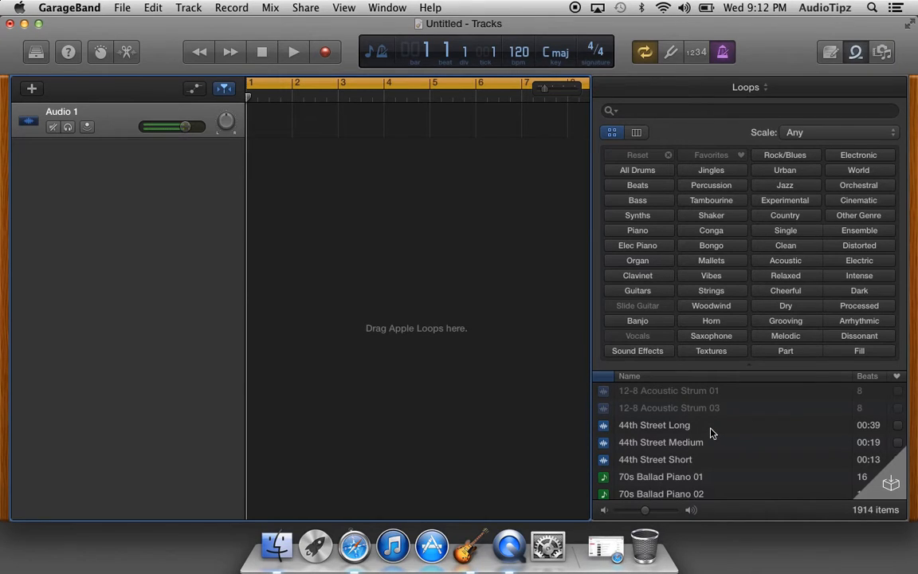
click(654, 424)
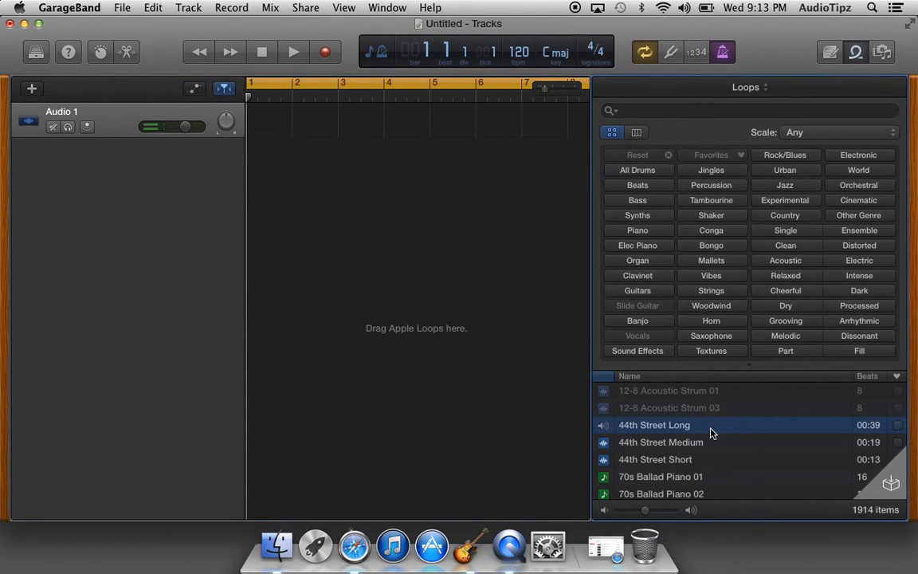